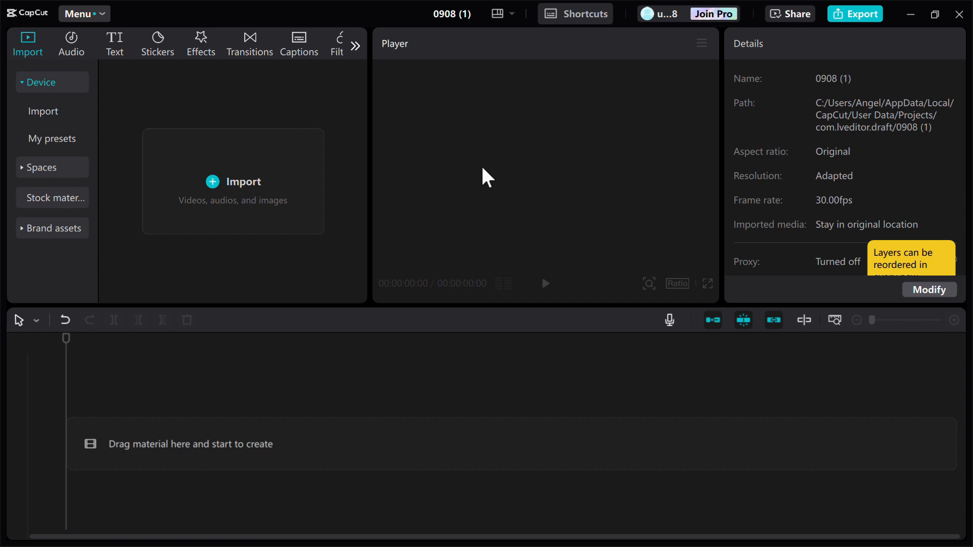
mouse_move(247, 199)
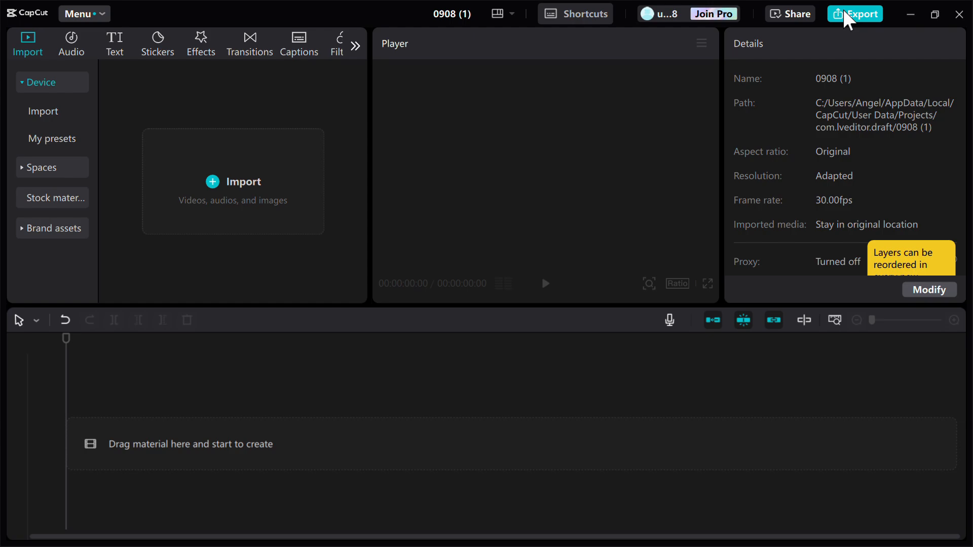
Leave the empty CapCut project and bring up TikTok's For You feed.
left_click(559, 529)
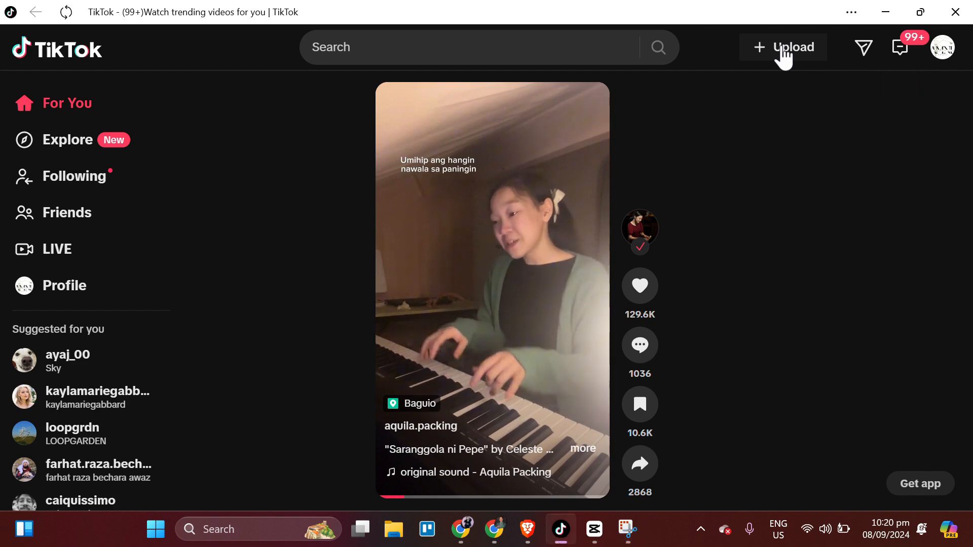
Go to TikTok Studio's upload page and discard the earlier unsaved video draft.
left_click(793, 47)
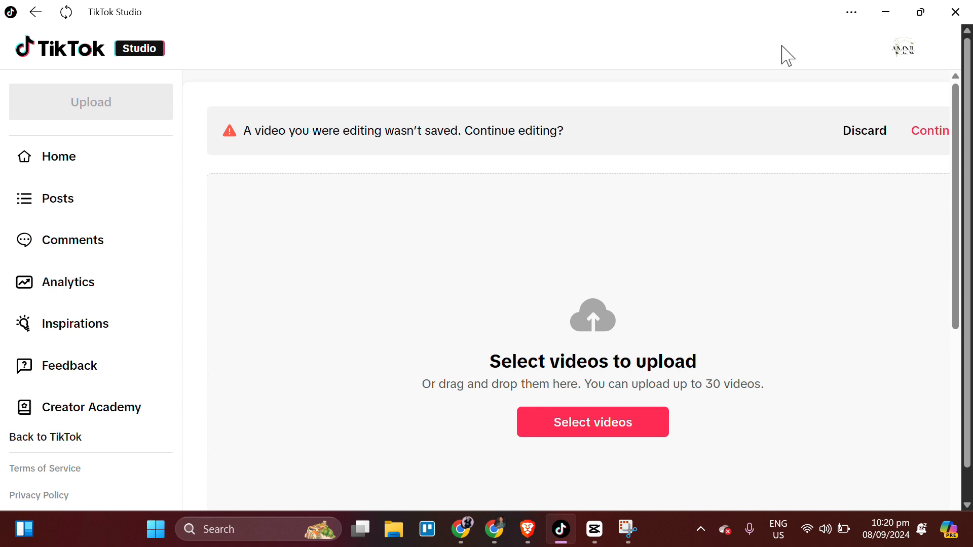
left_click(863, 131)
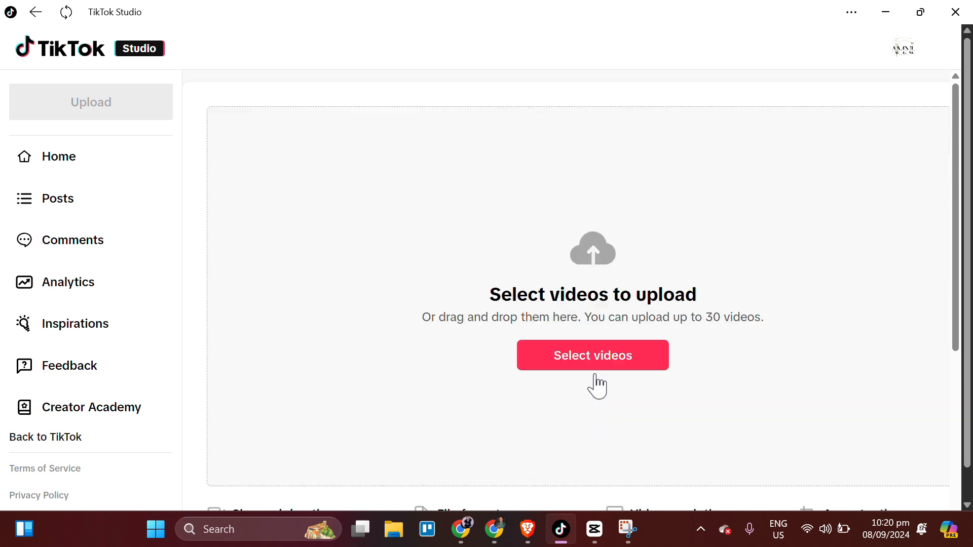